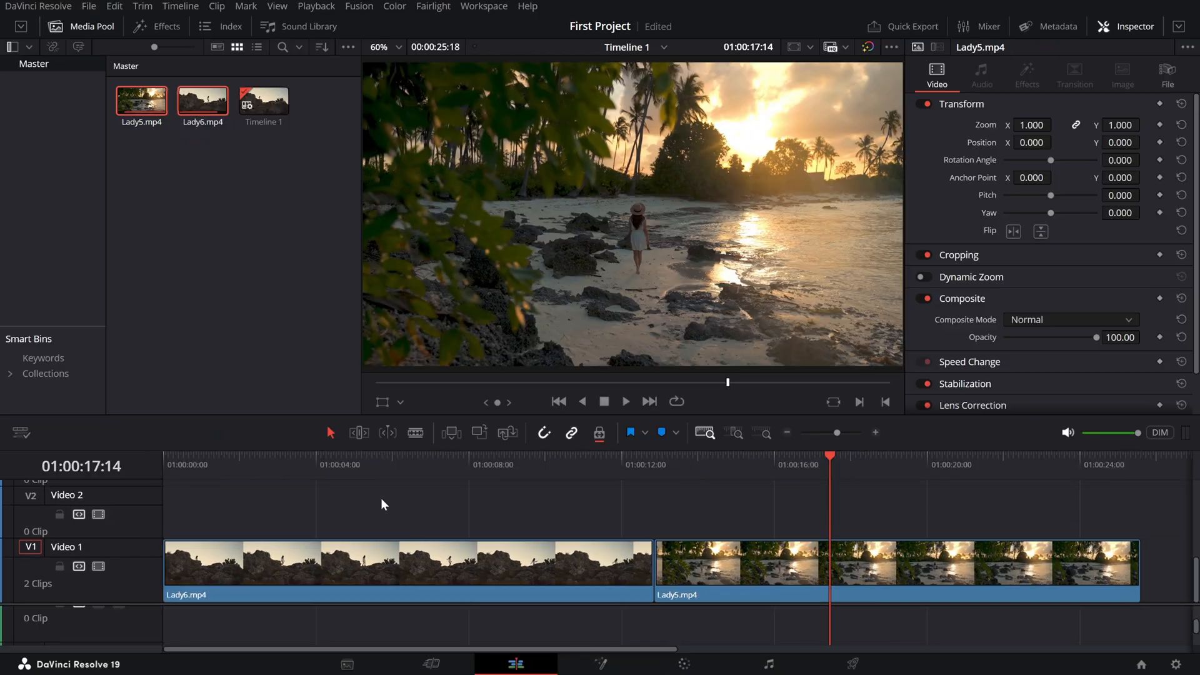
# Show the Effects library to reach the Video Transitions list.
pyautogui.click(156, 26)
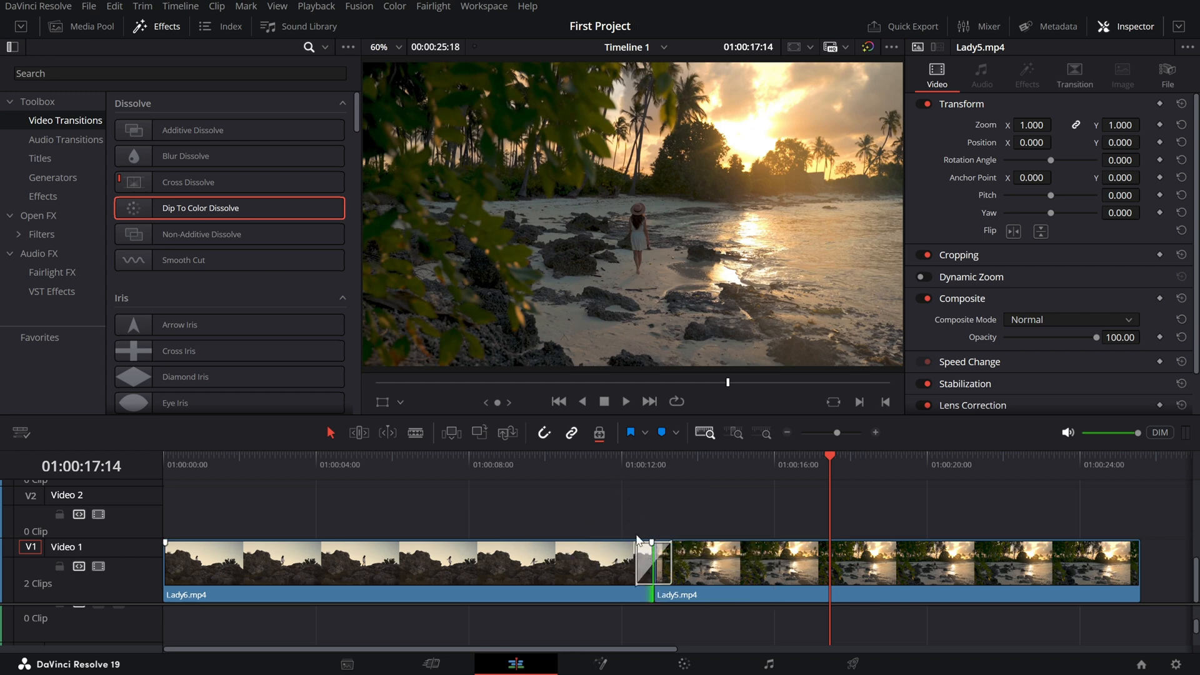
# Select the Dip To Color Dissolve on the cut between Lady6.mp4 and Lady5.mp4 for editing.
pyautogui.click(653, 564)
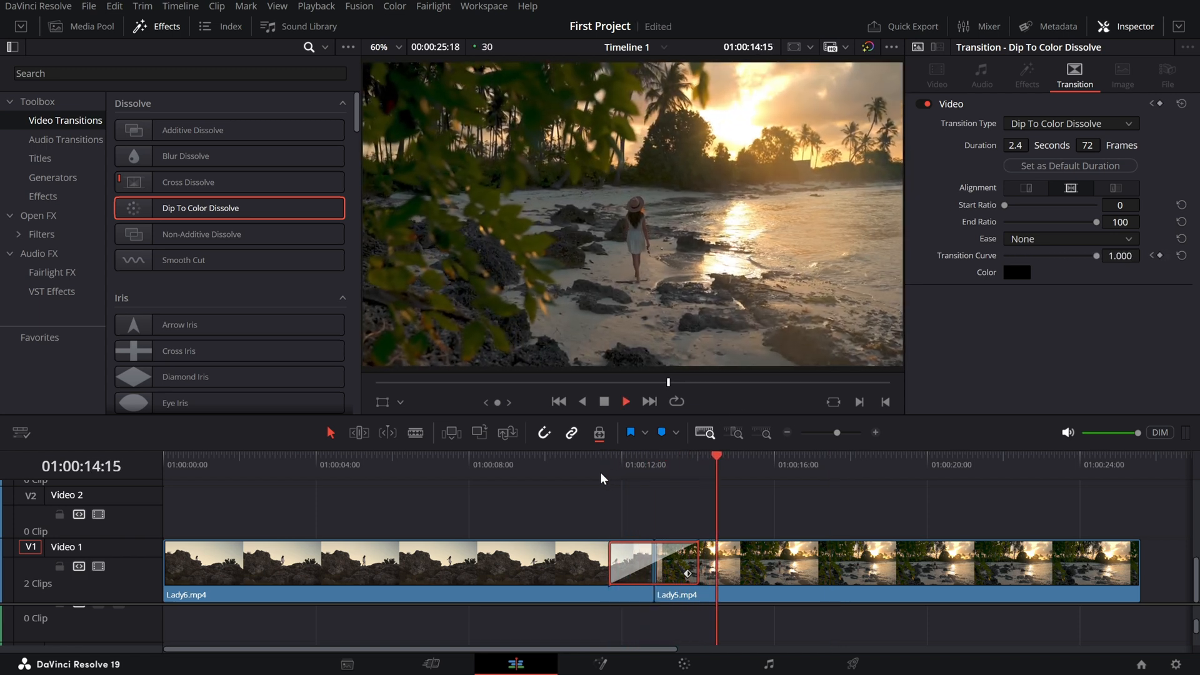
pyautogui.click(613, 465)
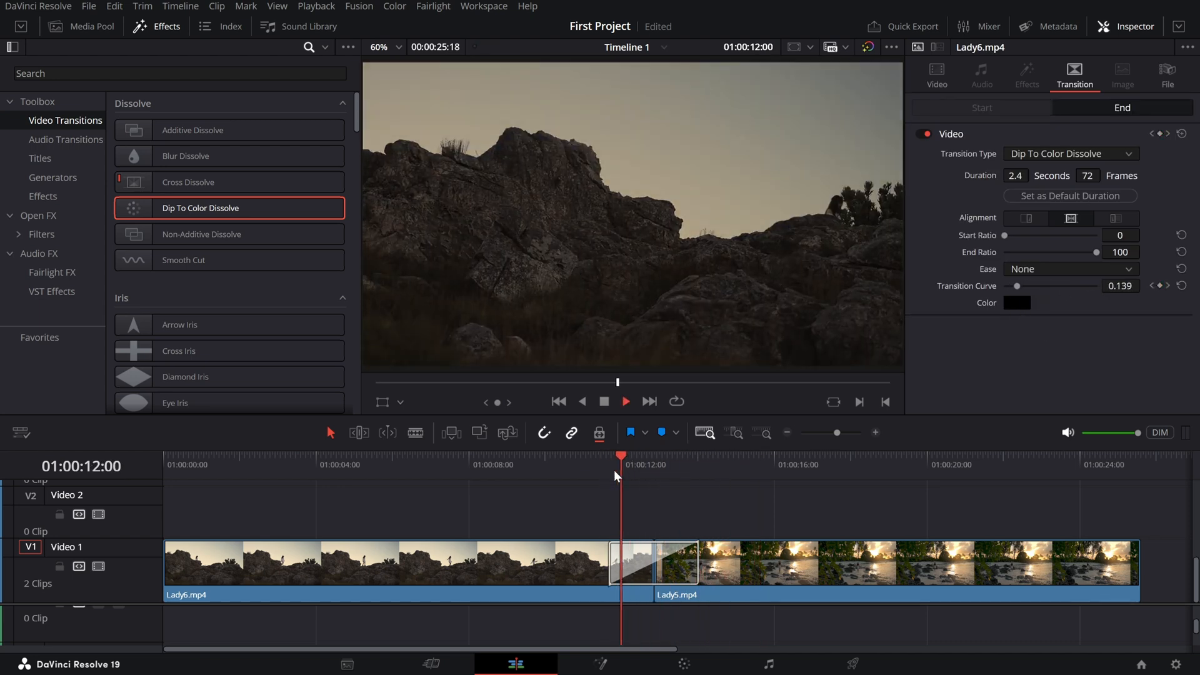
# Preview the dissolve, then bring up the Color swatch to choose deep red #aa0000.
pyautogui.click(696, 464)
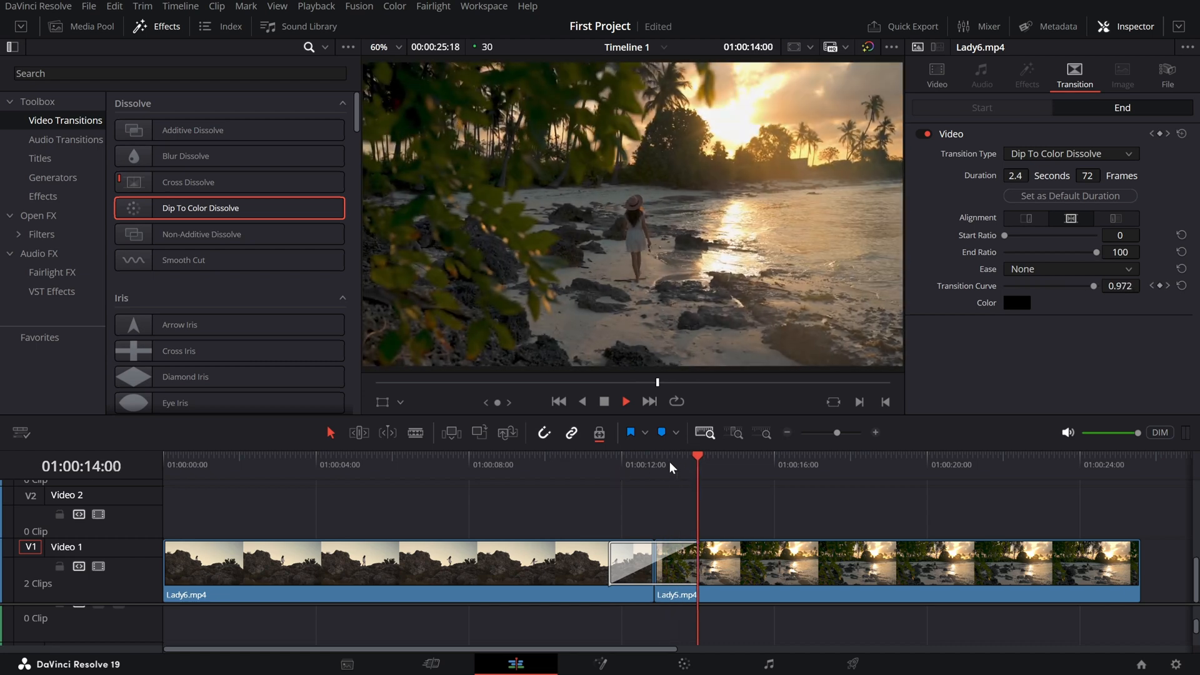
pyautogui.click(1017, 303)
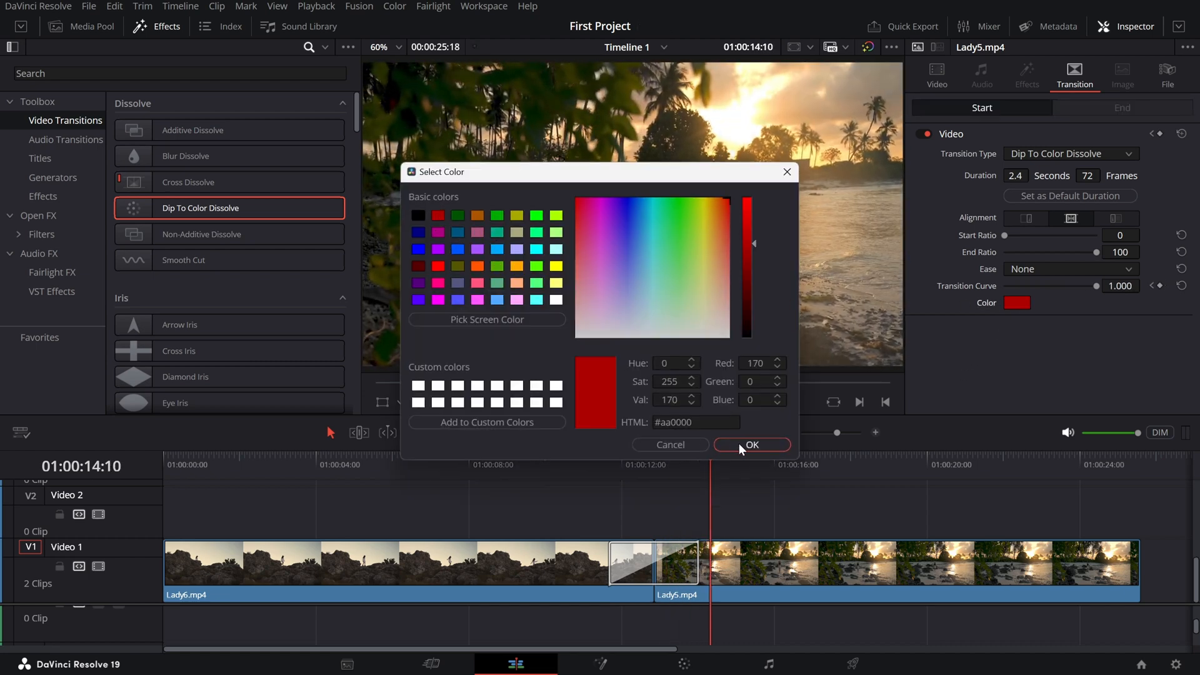
# Confirm deep red #aa0000 as the dissolve's dip colour.
pyautogui.click(751, 445)
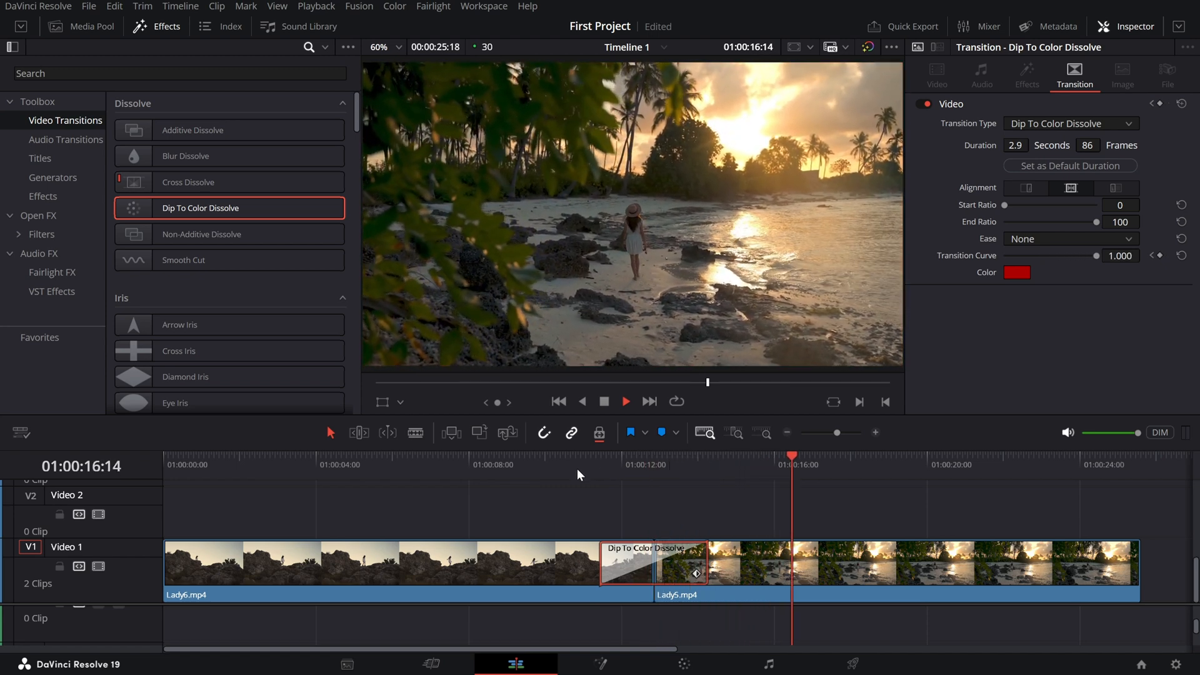
# Preview the 2.9-second red dip by scrubbing back through the cut.
pyautogui.click(598, 455)
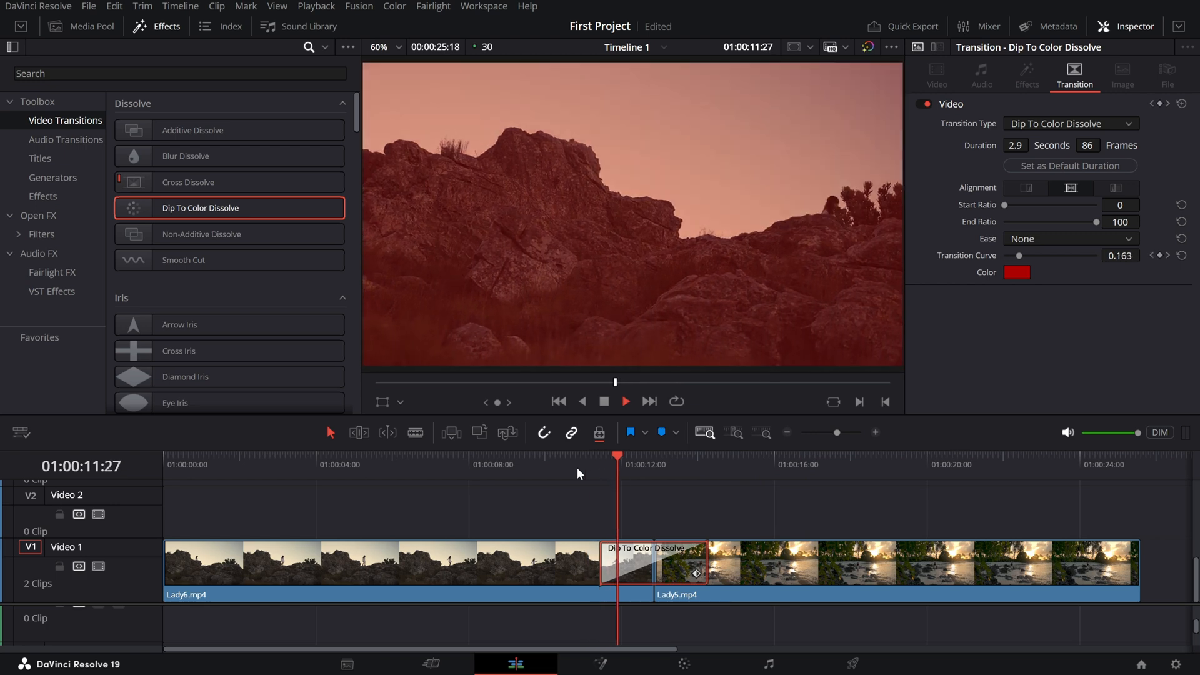